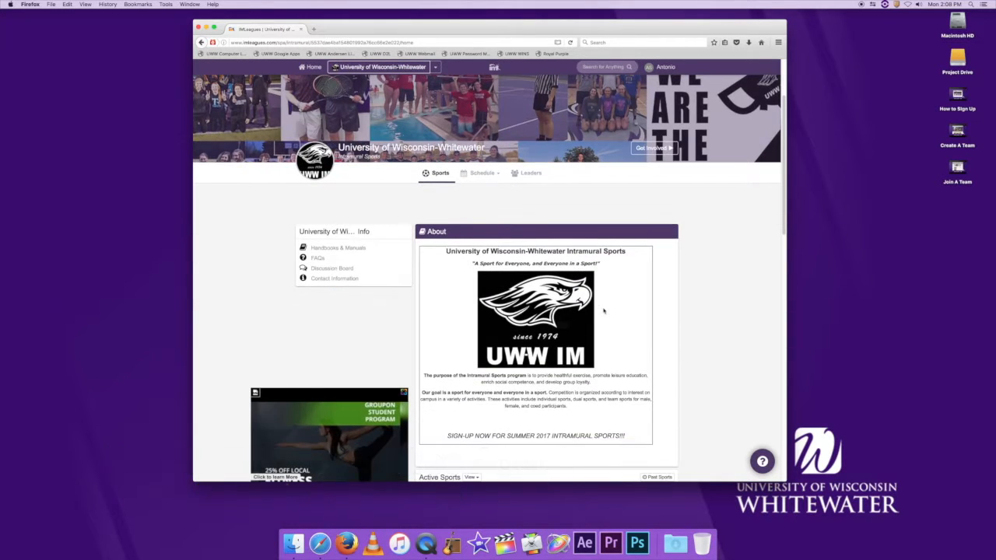
# Scroll to Active Sports and reach the Men's 3v3 Basketball league page.
pyautogui.scroll(-3)
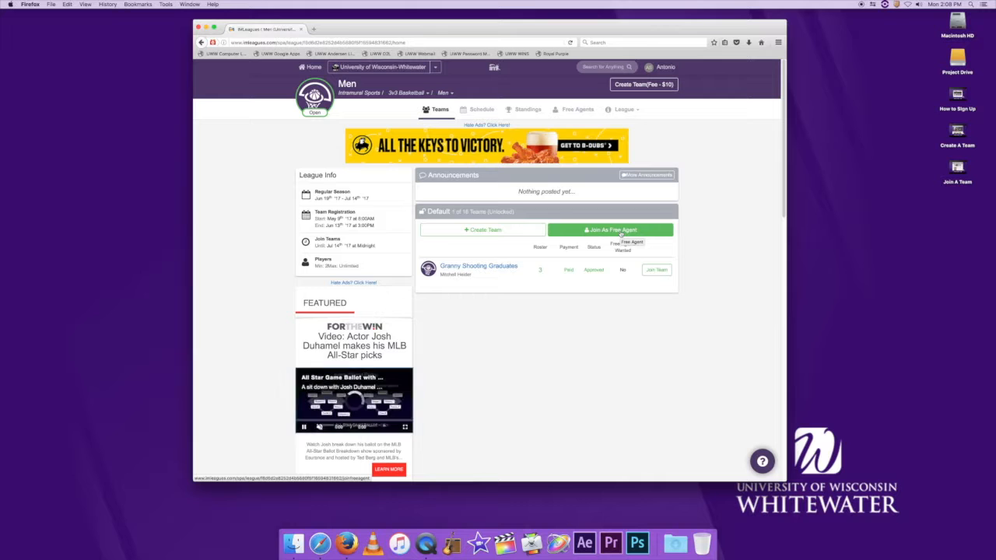
# Join as free agent, accept the waiver and post the free-agent listing.
pyautogui.click(610, 231)
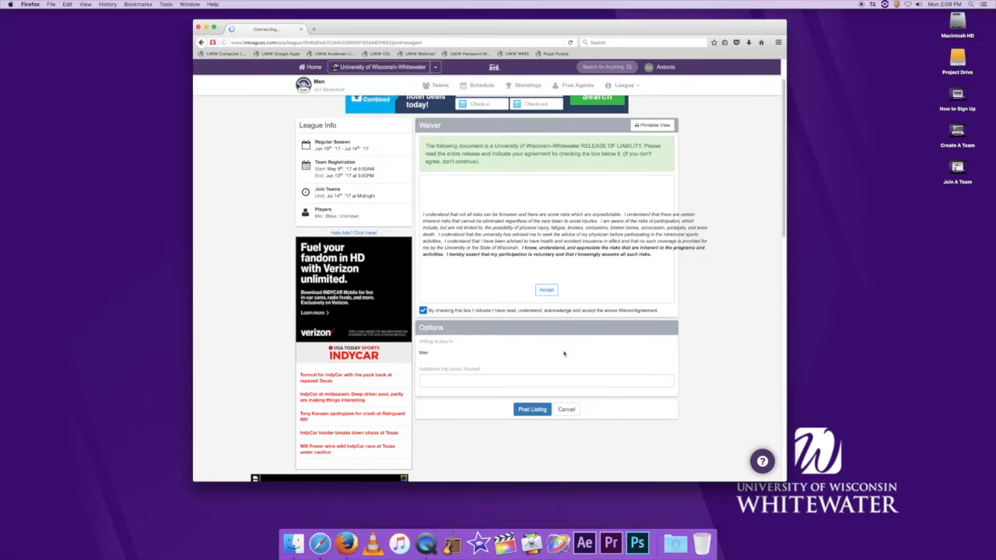
pyautogui.click(532, 409)
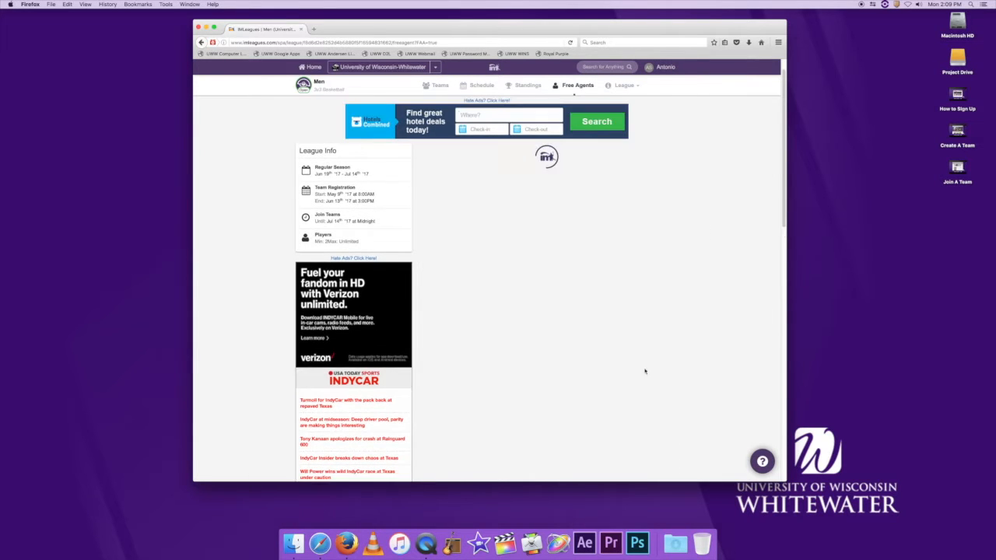